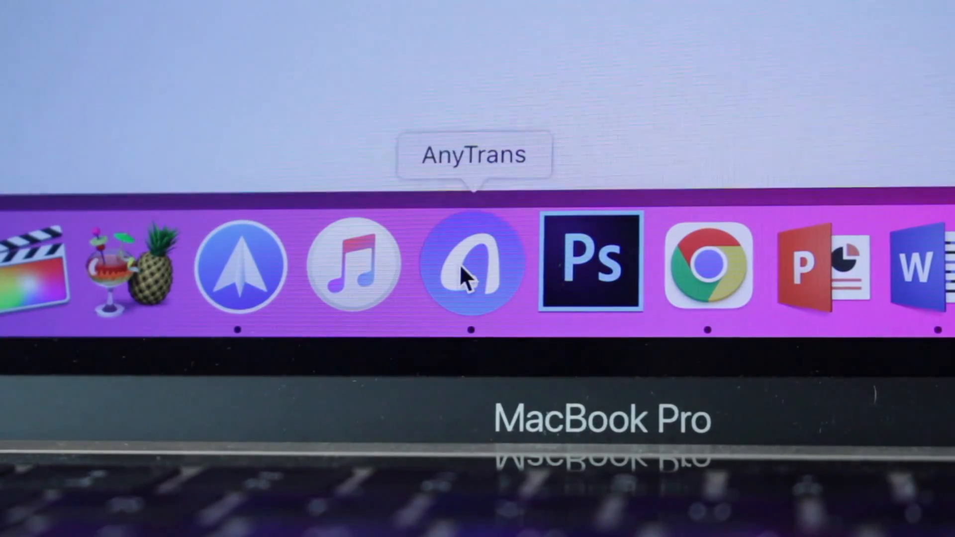
# Step: Launch AnyTrans from the Dock to show the iPhone 12 overview
pyautogui.click(472, 264)
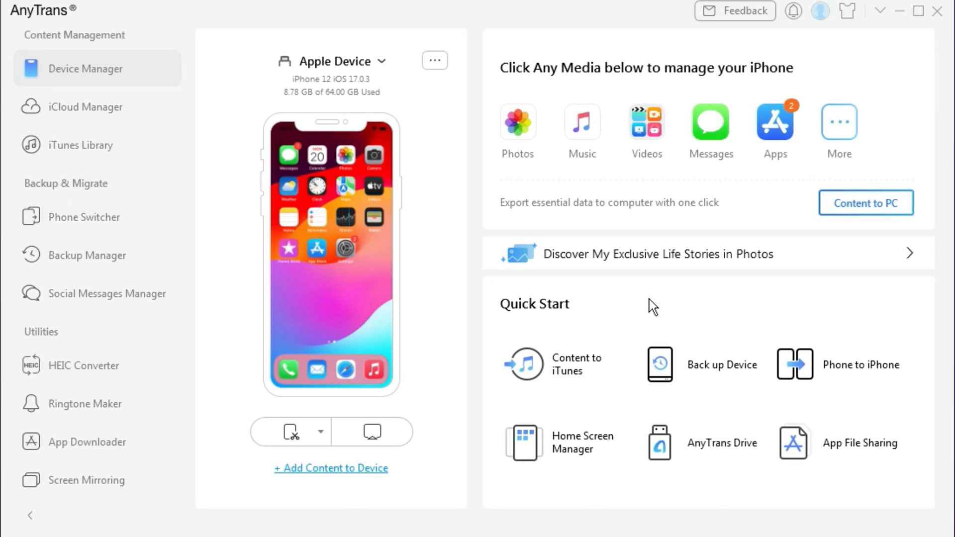
pyautogui.moveTo(171, 333)
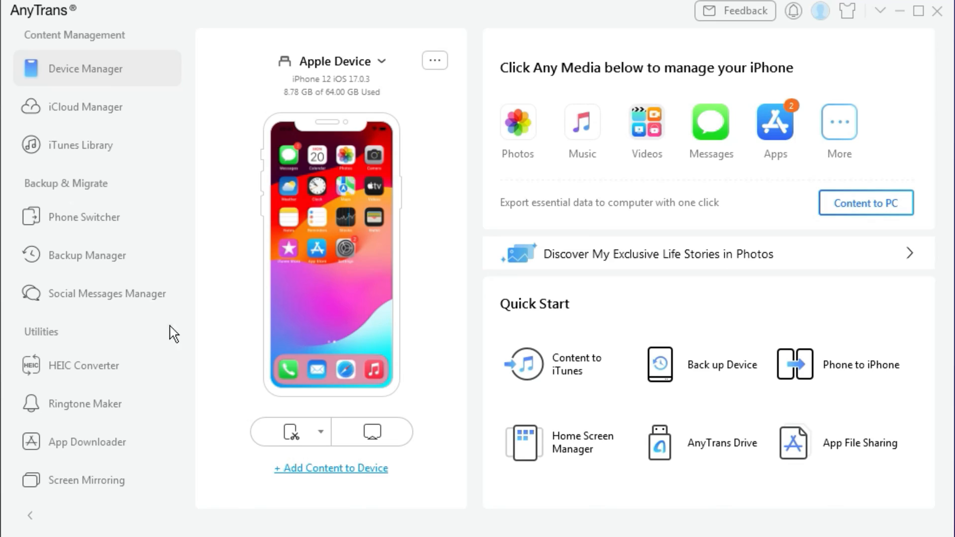
# Step: Run a WhatsApp backup from Social Messages Manager and close the Backup Completed screen
pyautogui.click(107, 292)
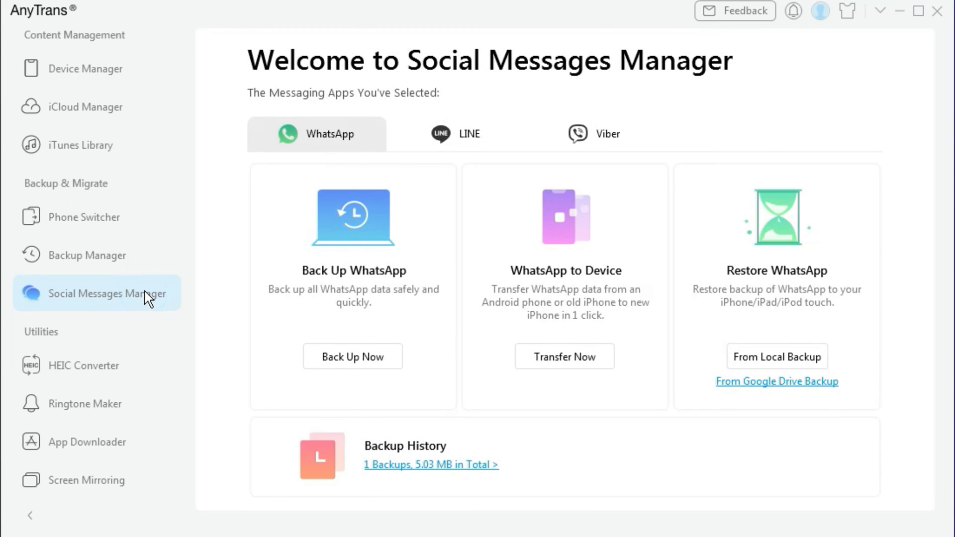
pyautogui.click(352, 356)
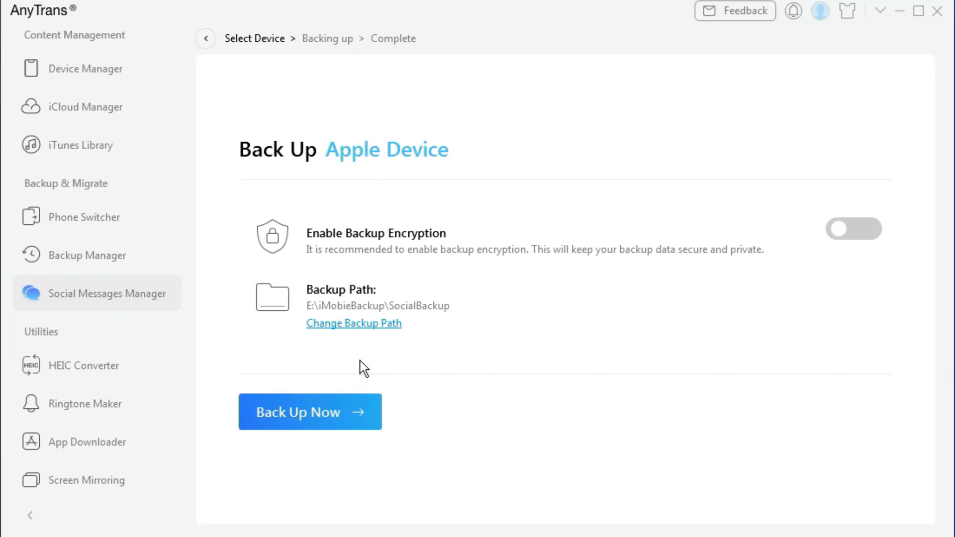
pyautogui.click(308, 412)
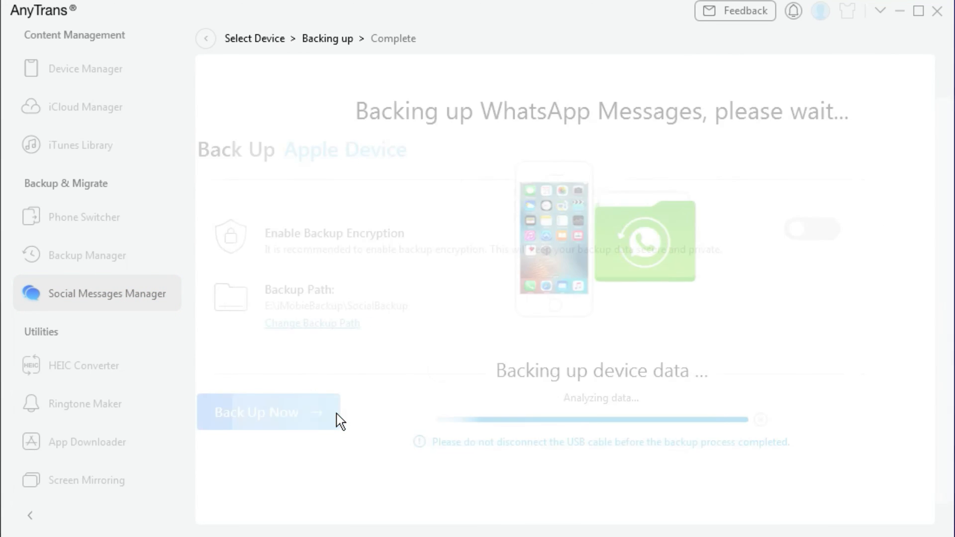
pyautogui.click(262, 412)
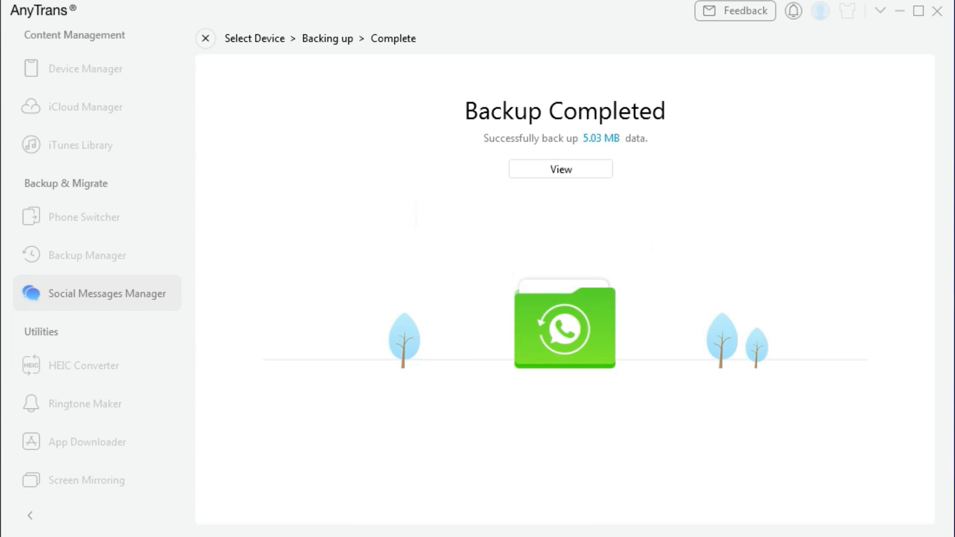
pyautogui.click(206, 39)
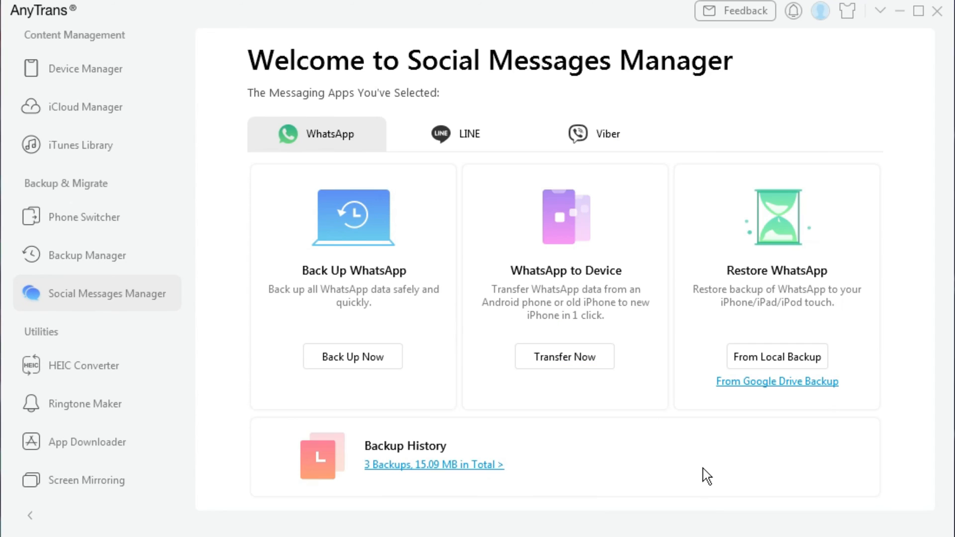
# Step: Open the newest WhatsApp backup's chats from Backup History
pyautogui.click(457, 464)
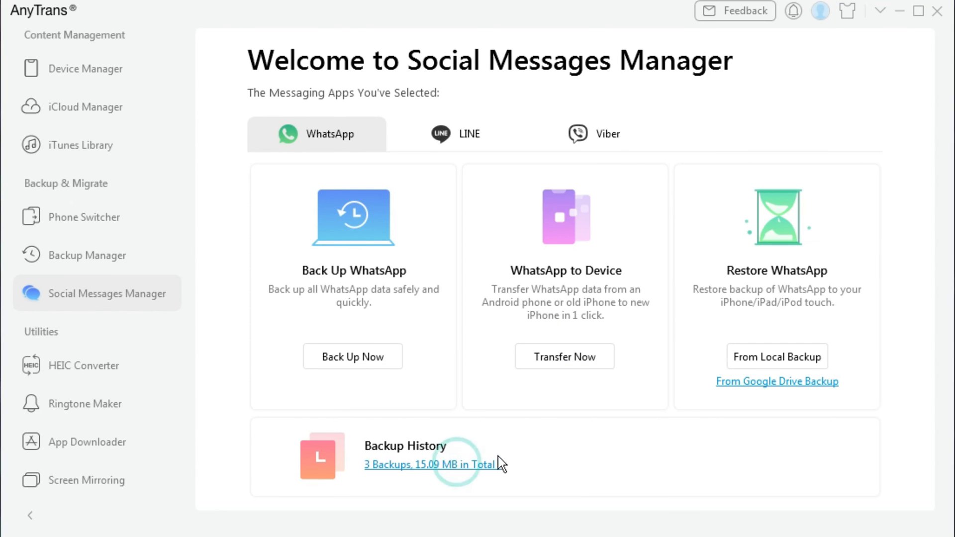
pyautogui.click(431, 465)
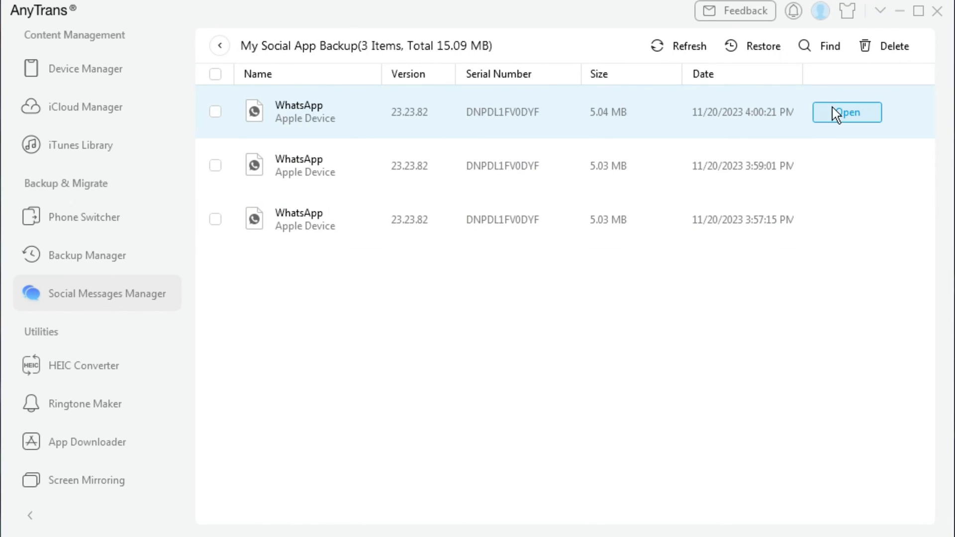
pyautogui.click(846, 112)
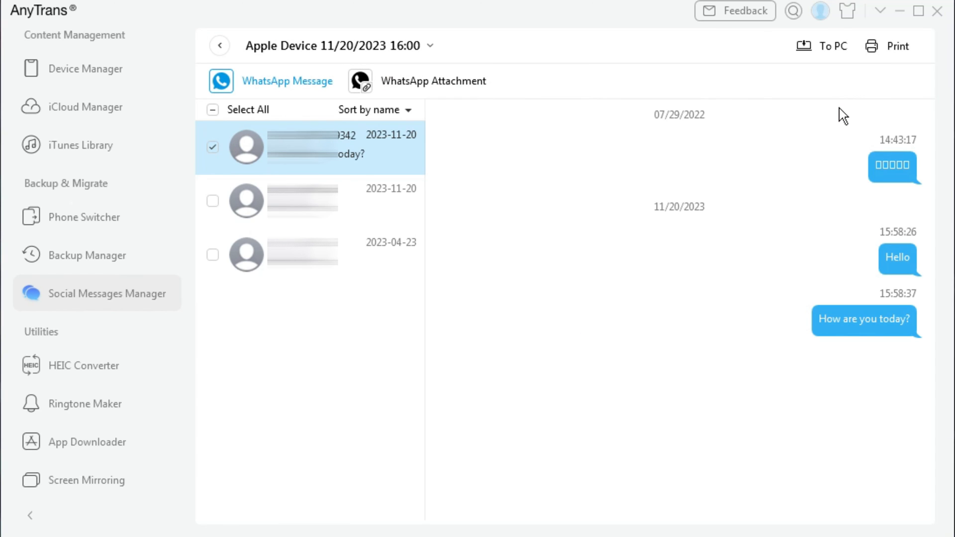
# Step: Export the chat to a PC folder as a PDF and view the exported files
pyautogui.click(829, 47)
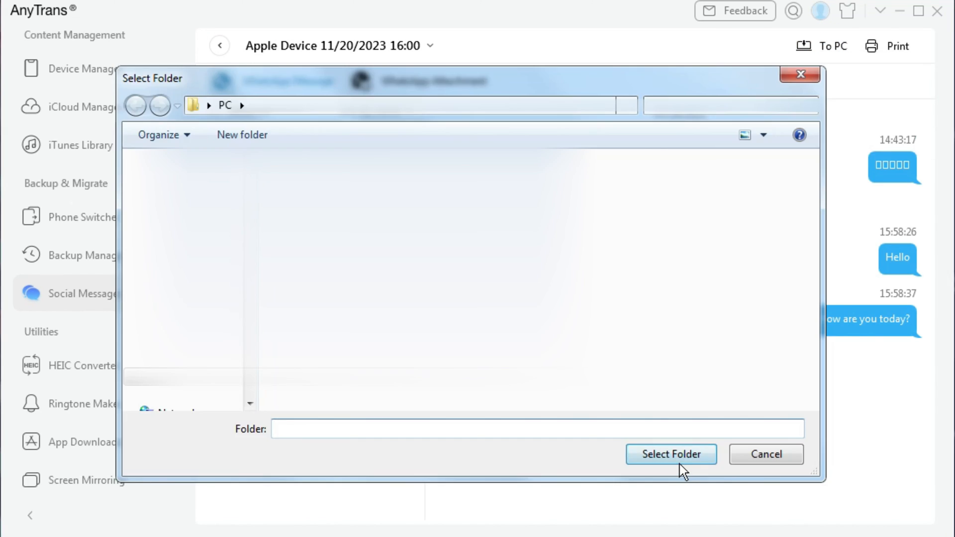
pyautogui.click(671, 454)
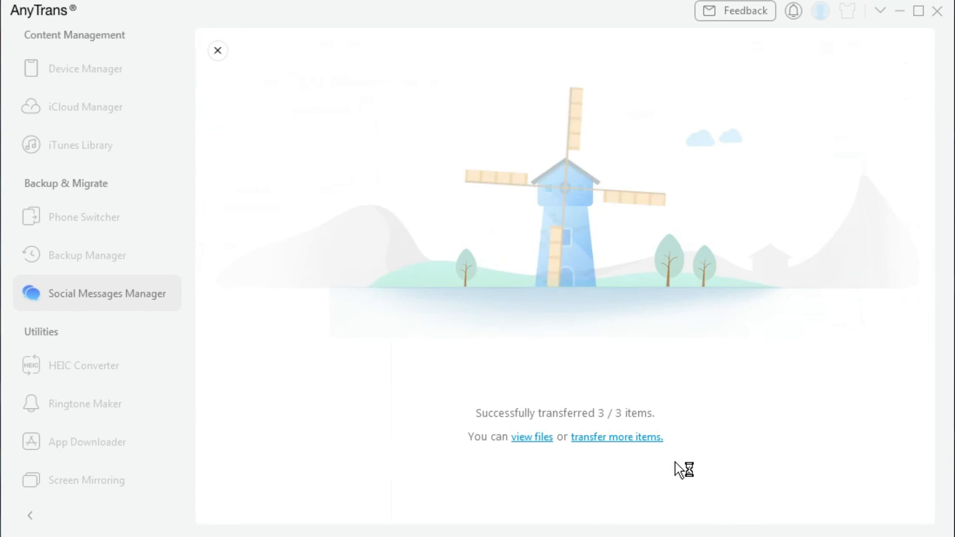
pyautogui.click(532, 437)
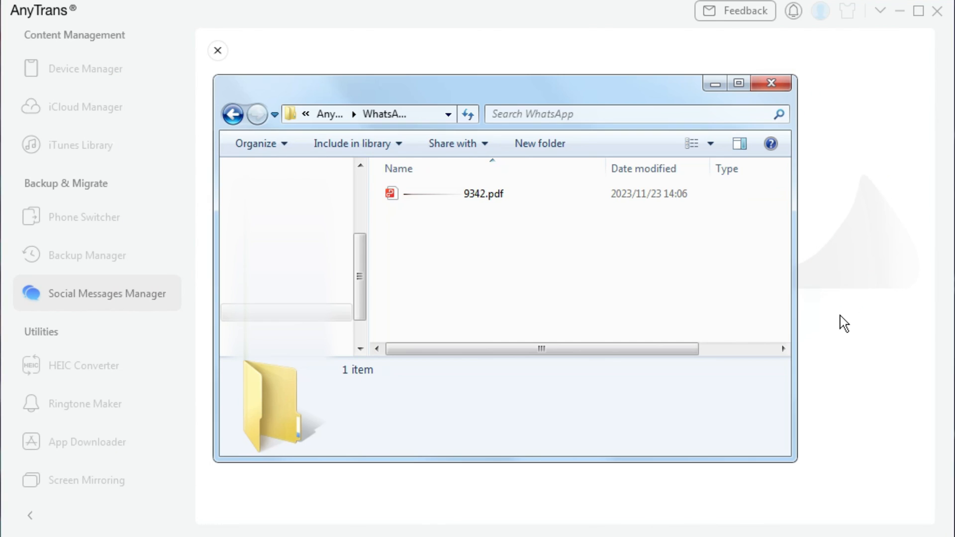
pyautogui.moveTo(833, 477)
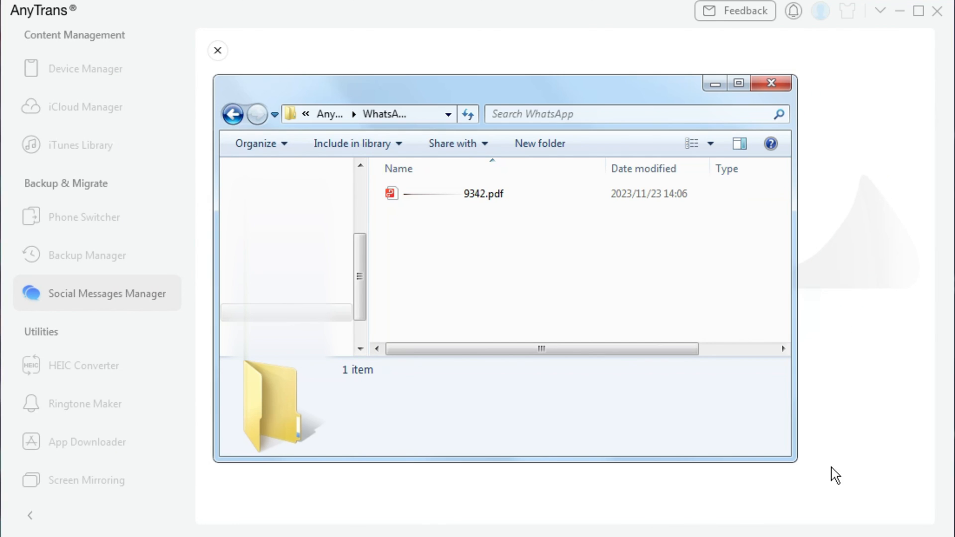
pyautogui.click(218, 50)
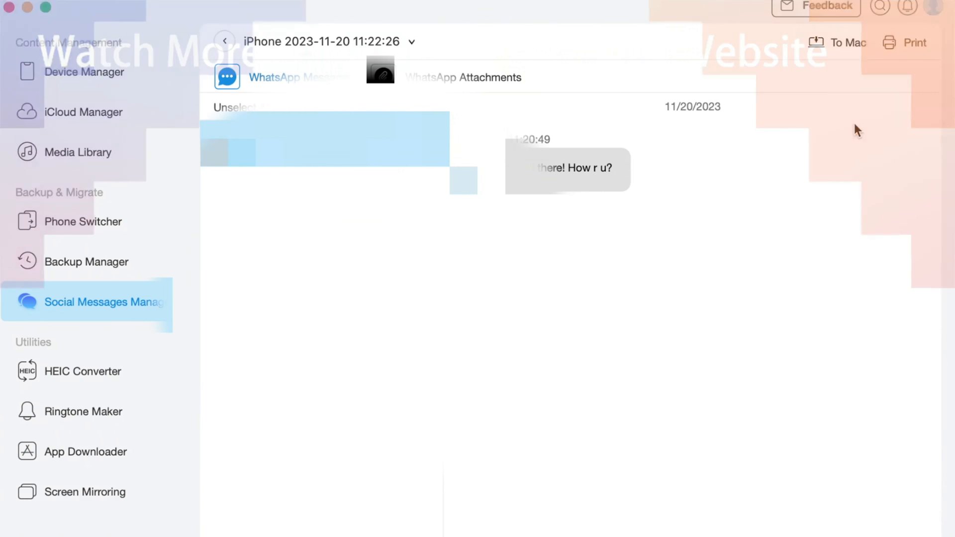